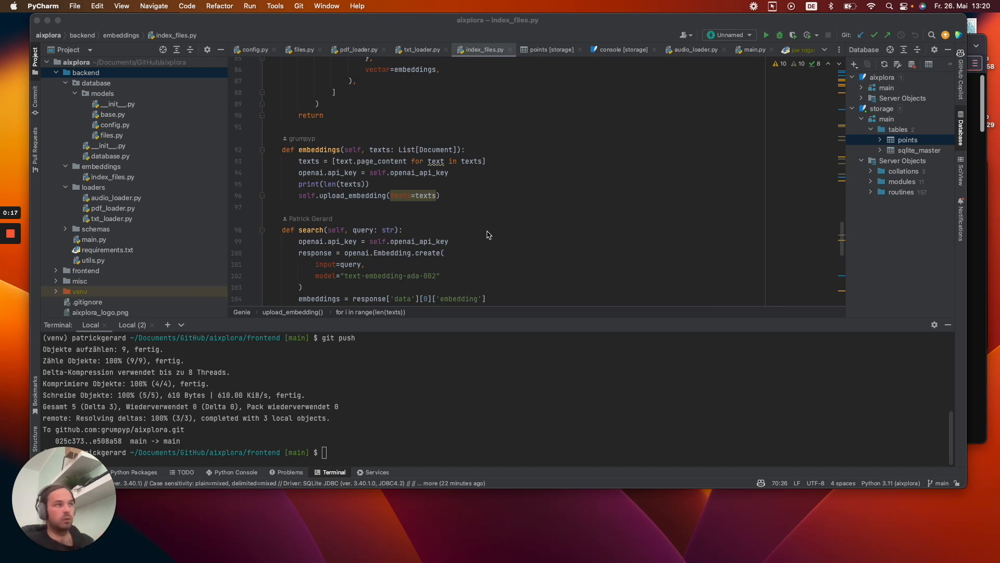
mouse_move(479, 265)
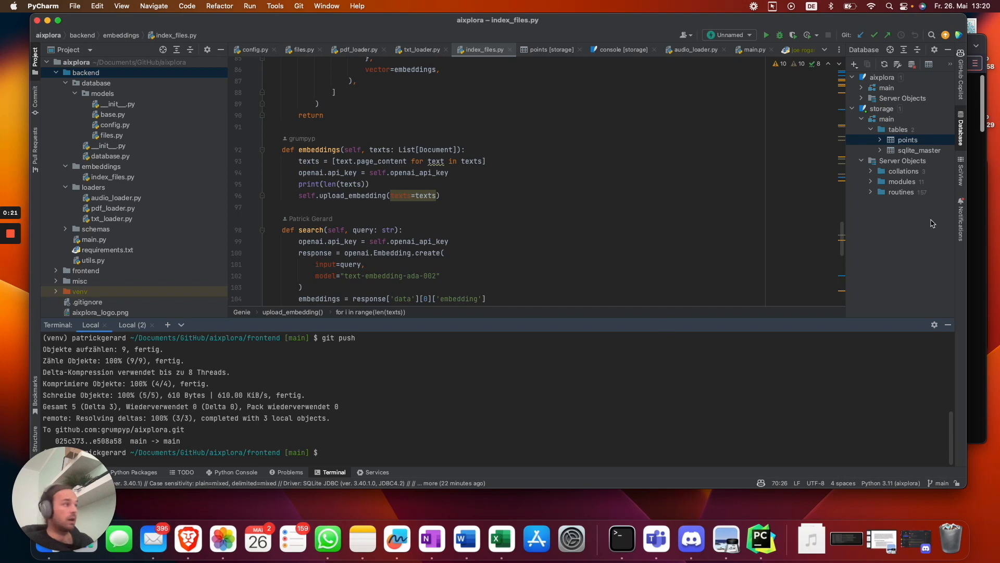
In PyCharm's terminal, run git push, check out main, and run npm start
click(187, 539)
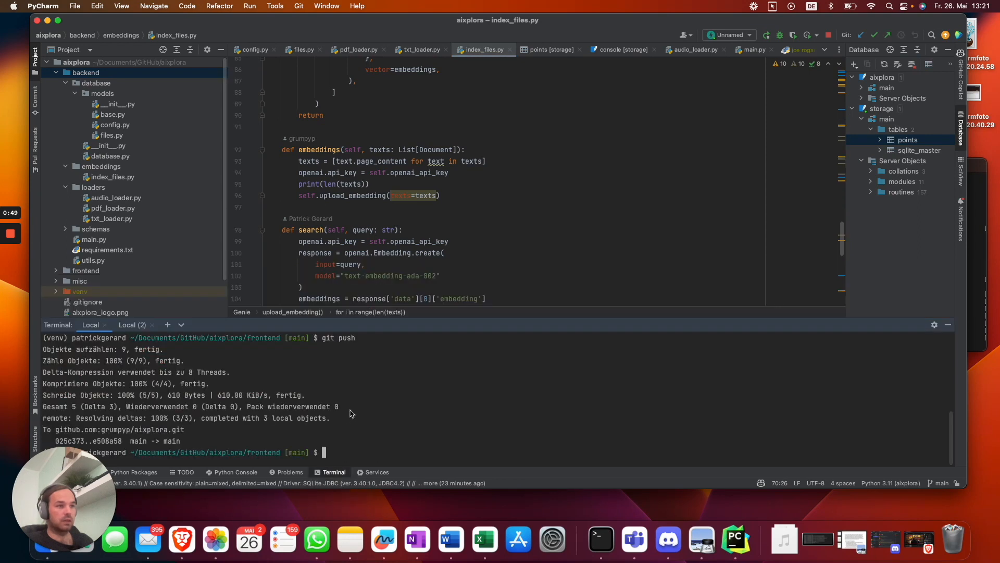
text(git push)
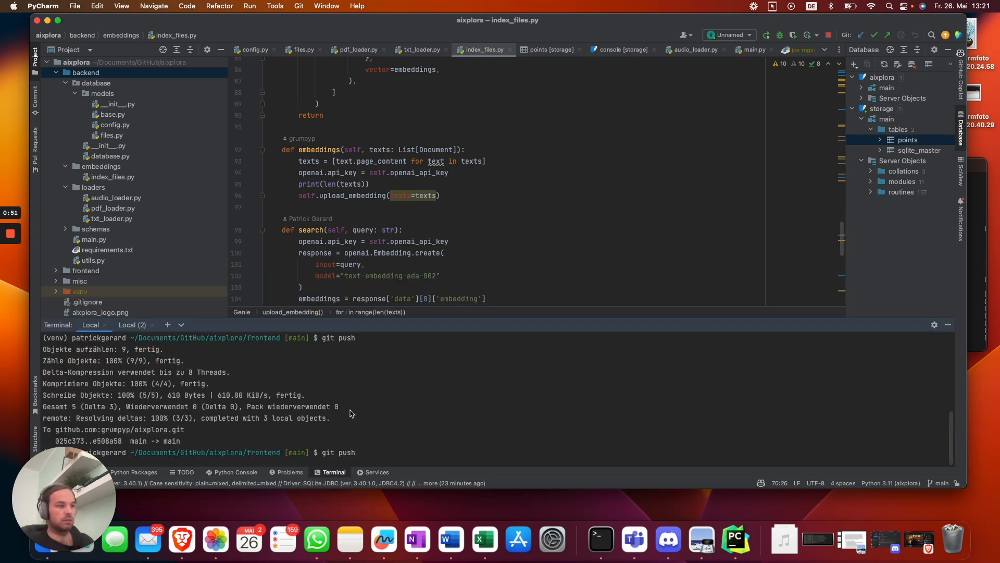
text(git checkout main)
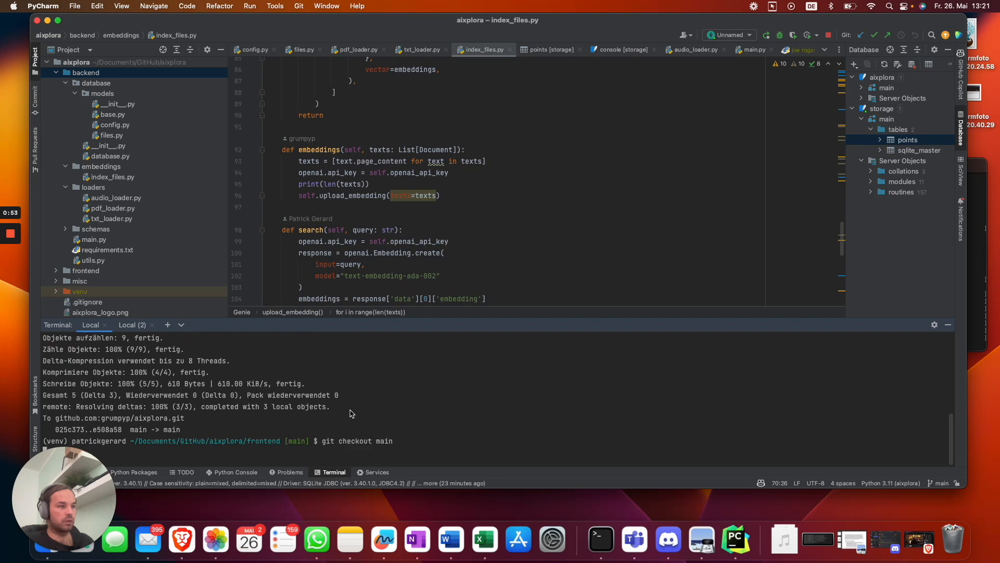
text(npm start)
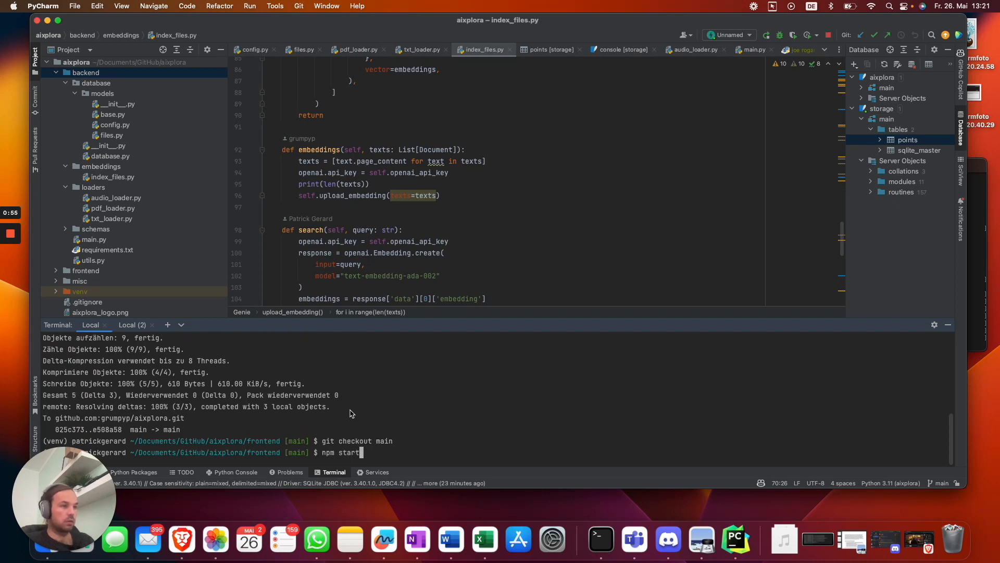
key(Return)
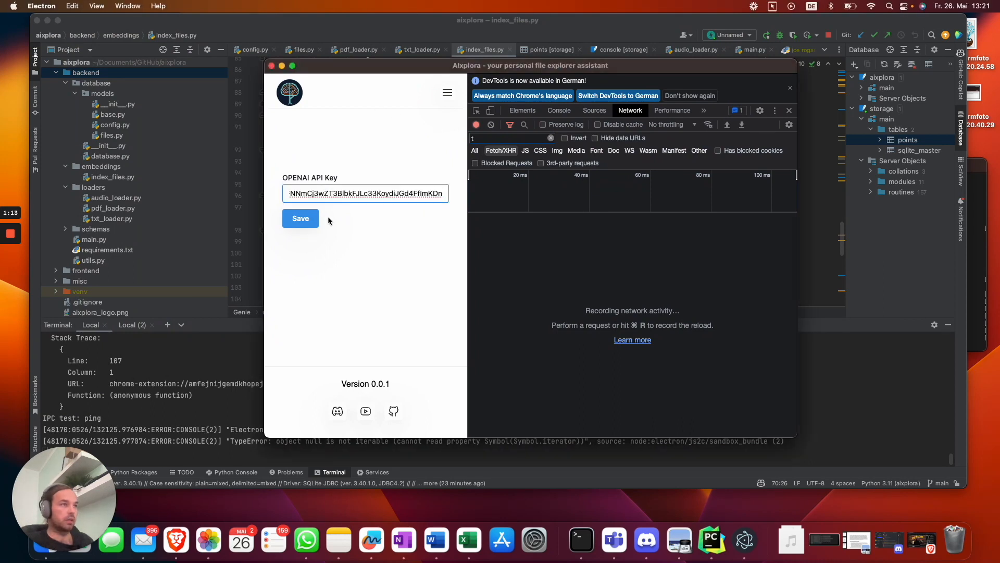
Save the entered OpenAI API key and close the DevTools pane
click(300, 218)
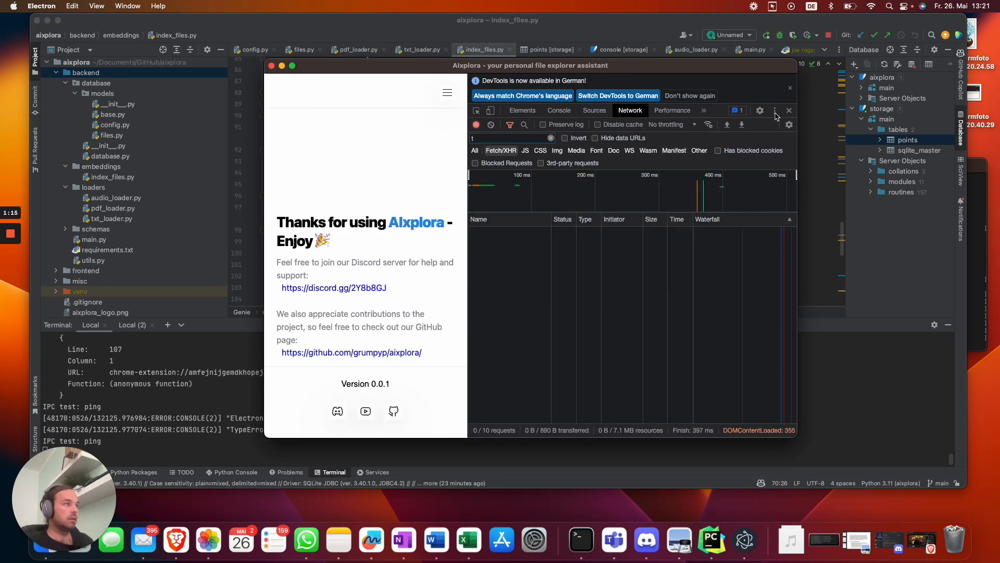
click(790, 111)
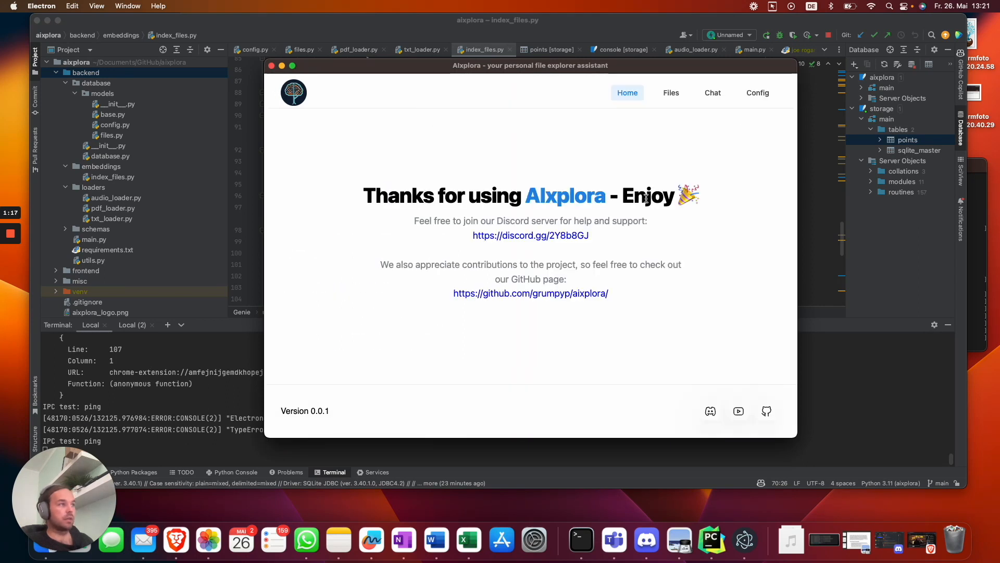
mouse_move(668, 140)
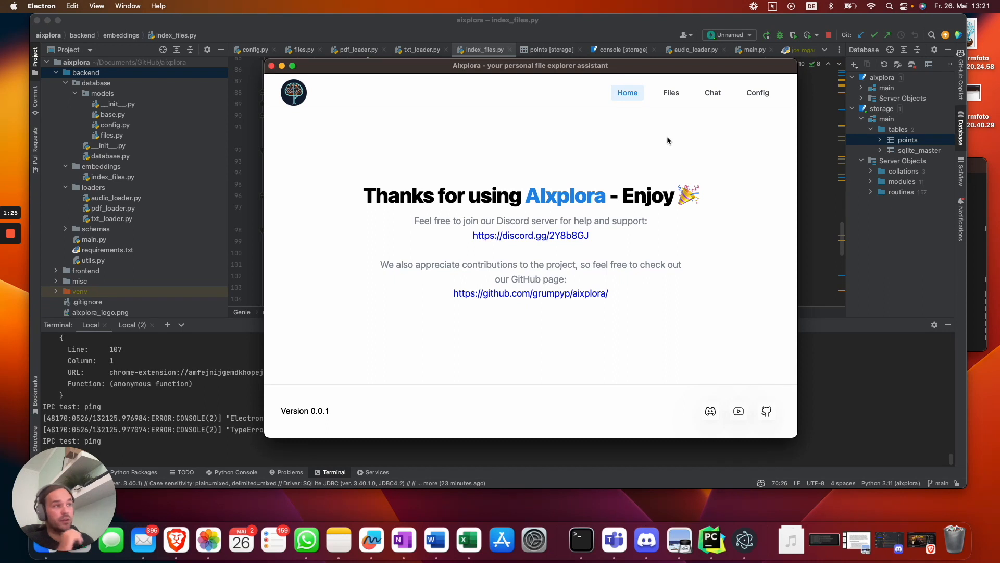
mouse_move(572, 237)
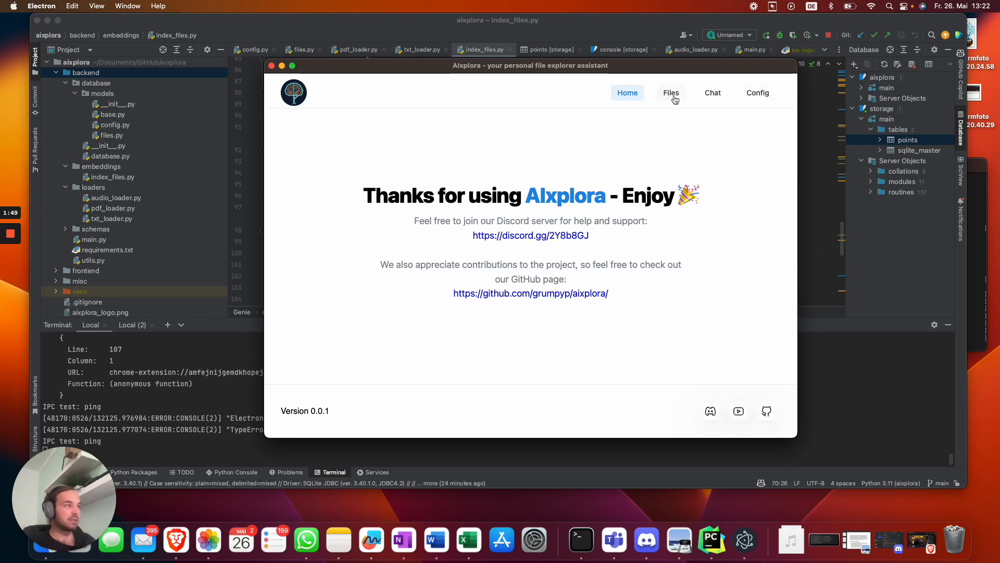
On the Files page, select the joe rogan.m4a audio file for upload
click(671, 93)
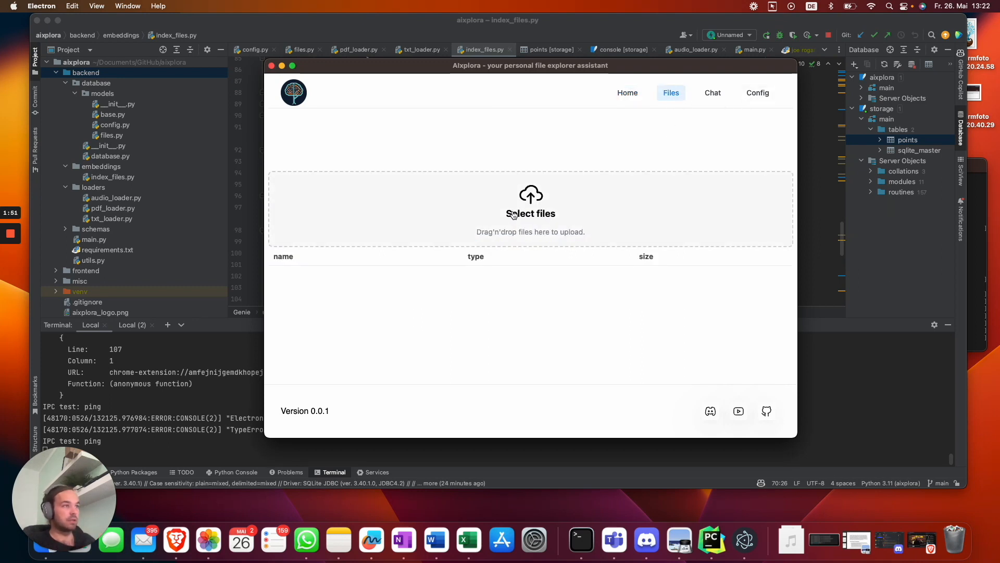
click(530, 213)
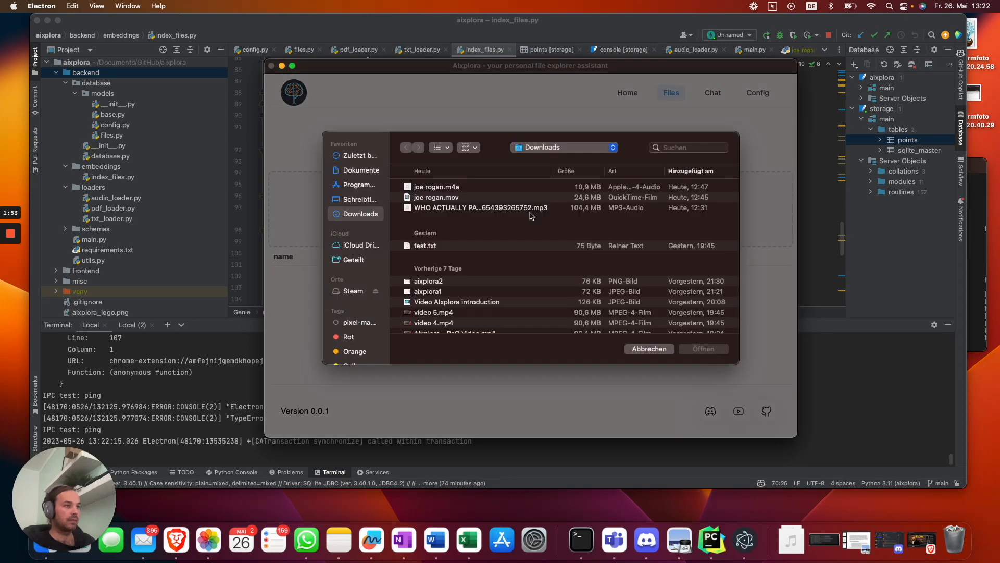
click(703, 349)
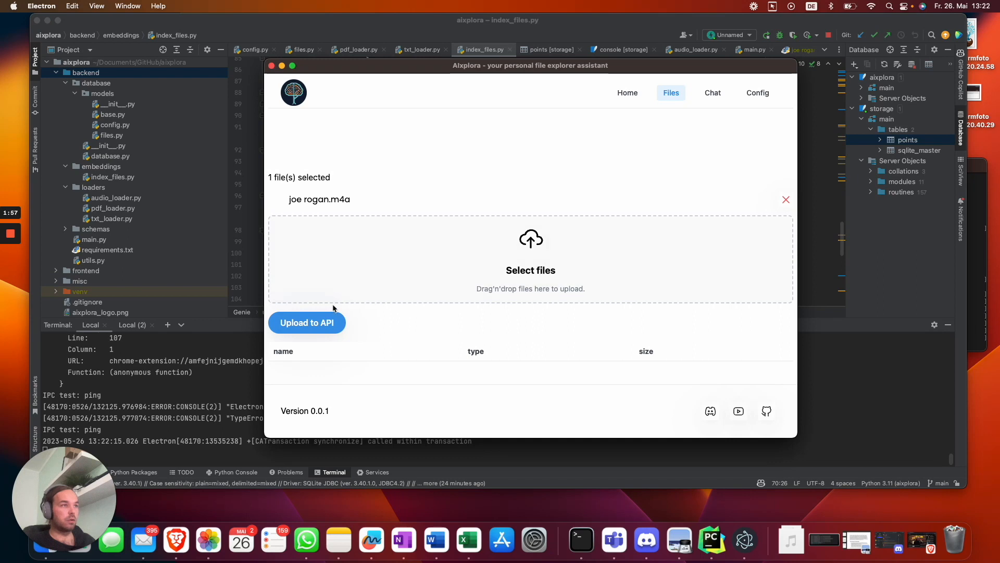
mouse_move(407, 250)
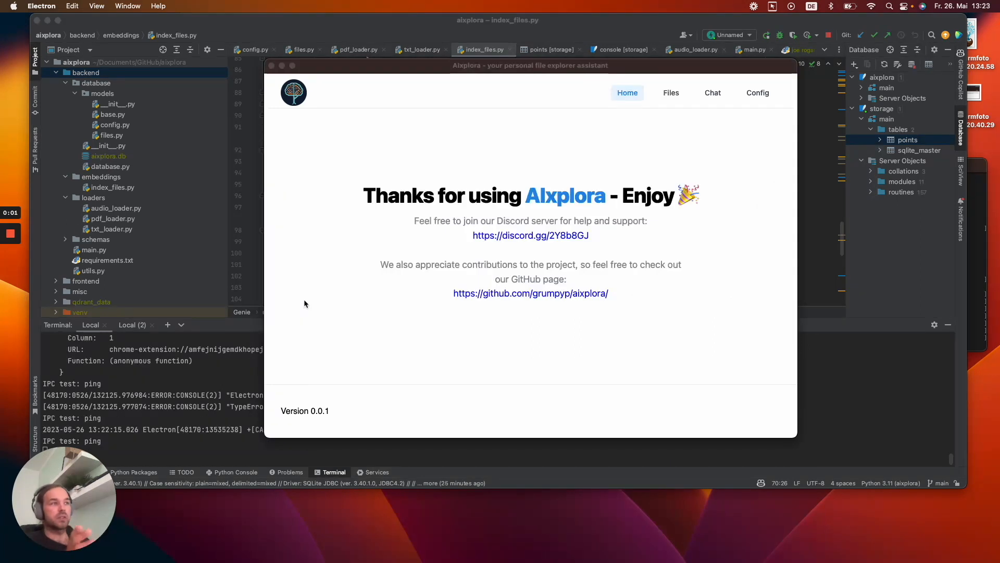
mouse_move(608, 121)
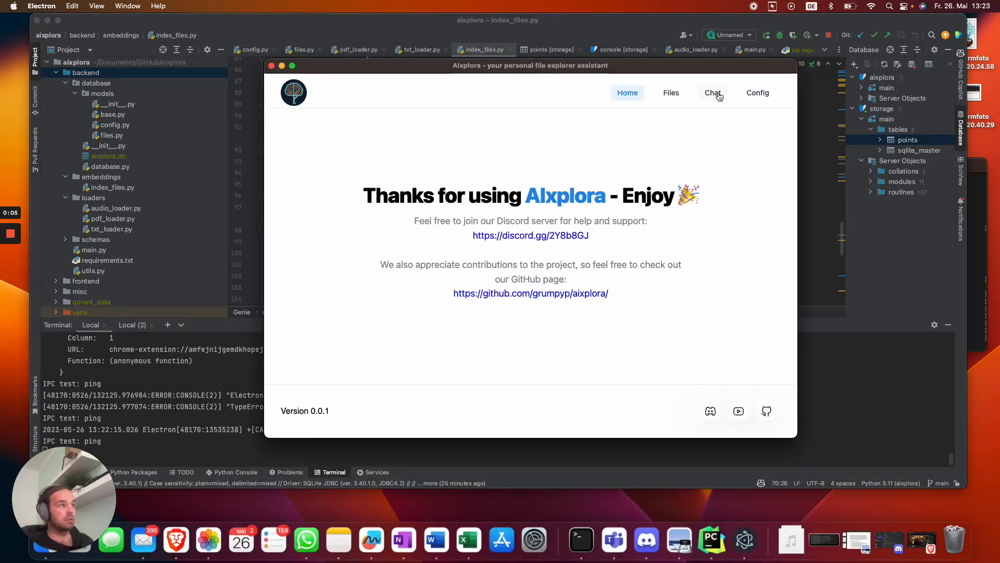
In Chat, ask when the never-published paper was written and what it covered
click(712, 93)
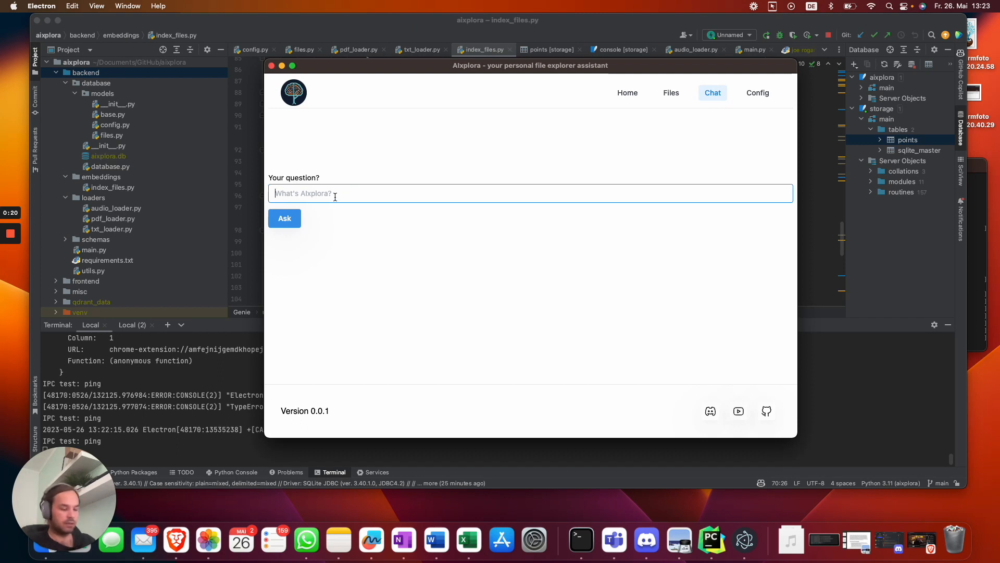
text(When)
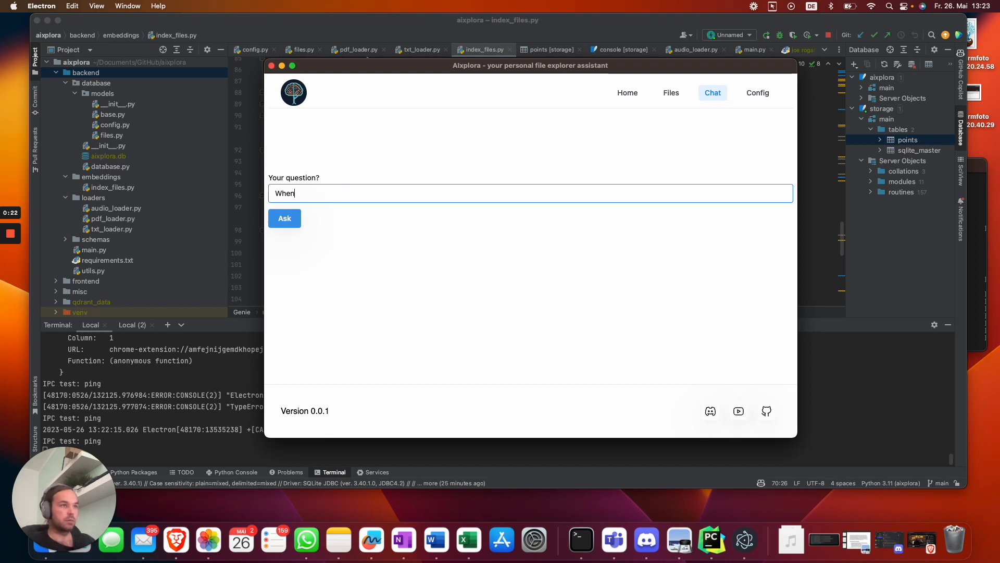
text(was the)
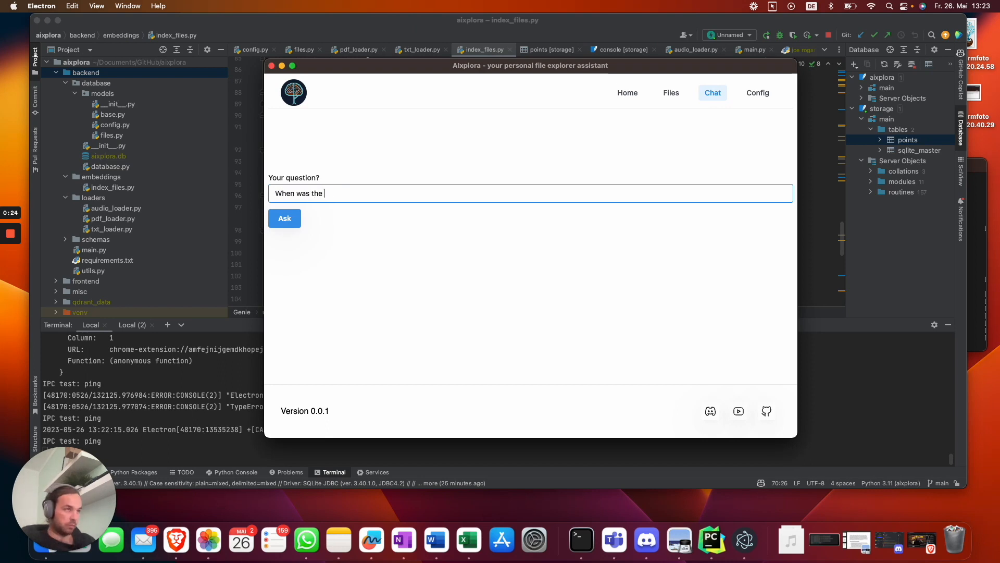
text(paper written)
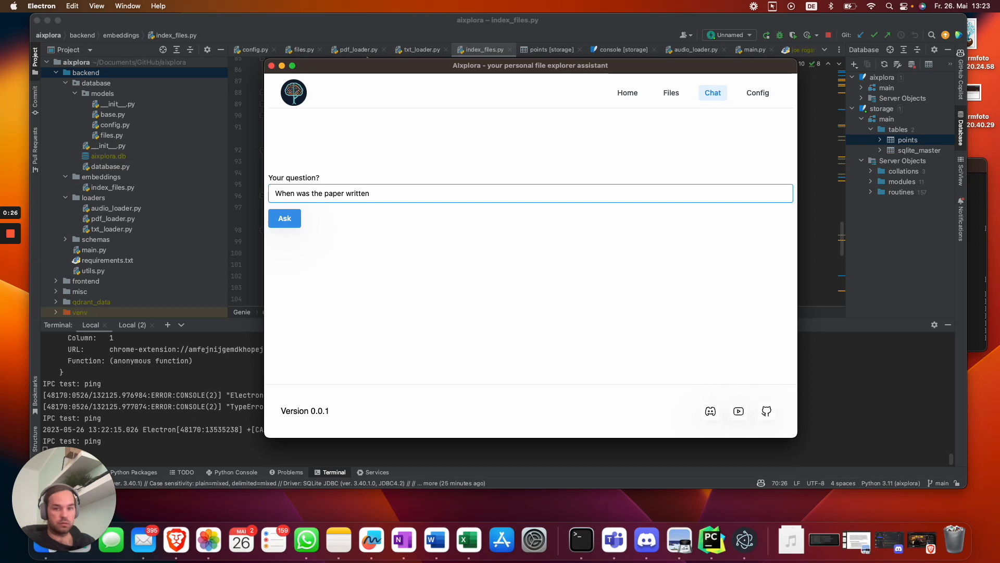
text(which was never)
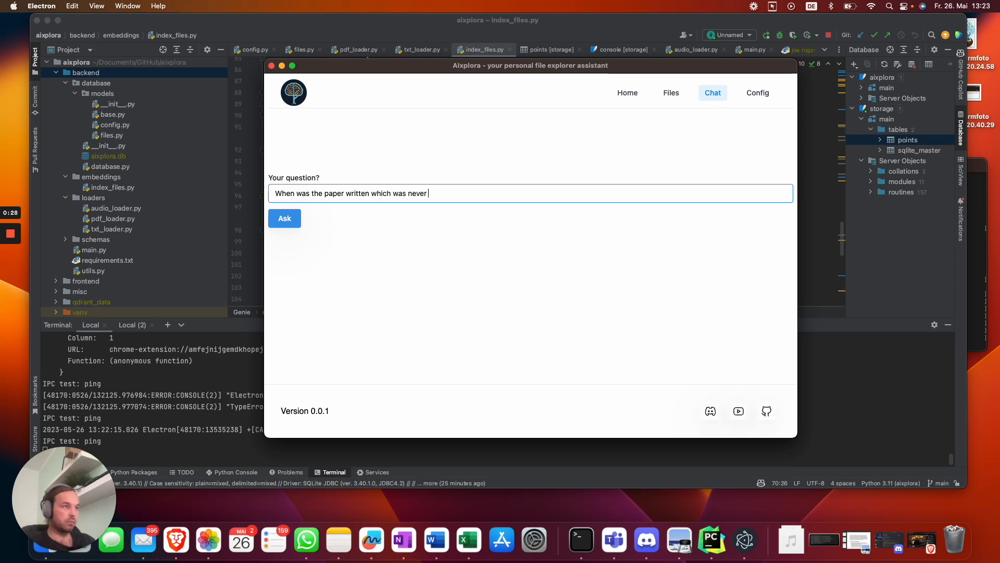
text(published? What was it about?)
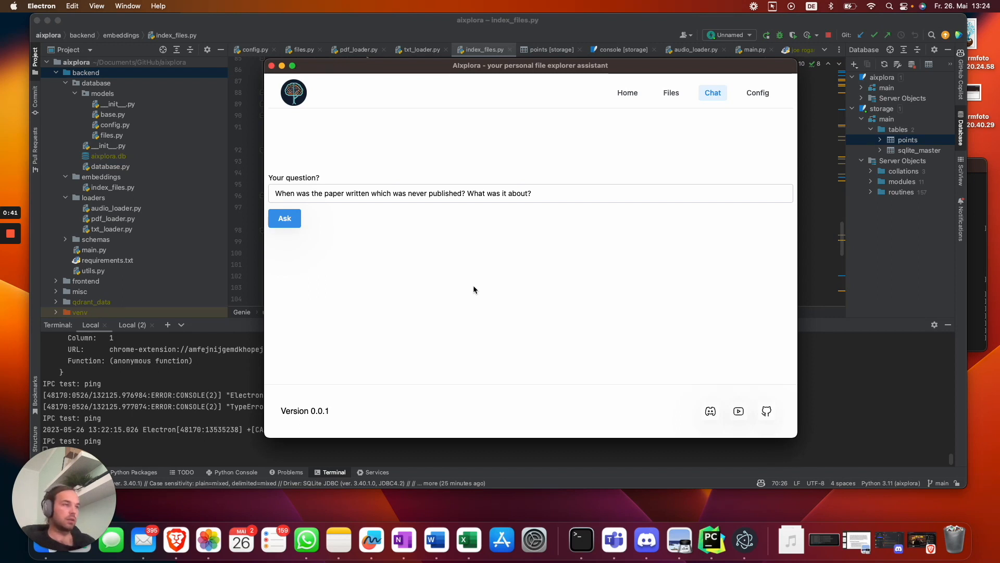
click(284, 218)
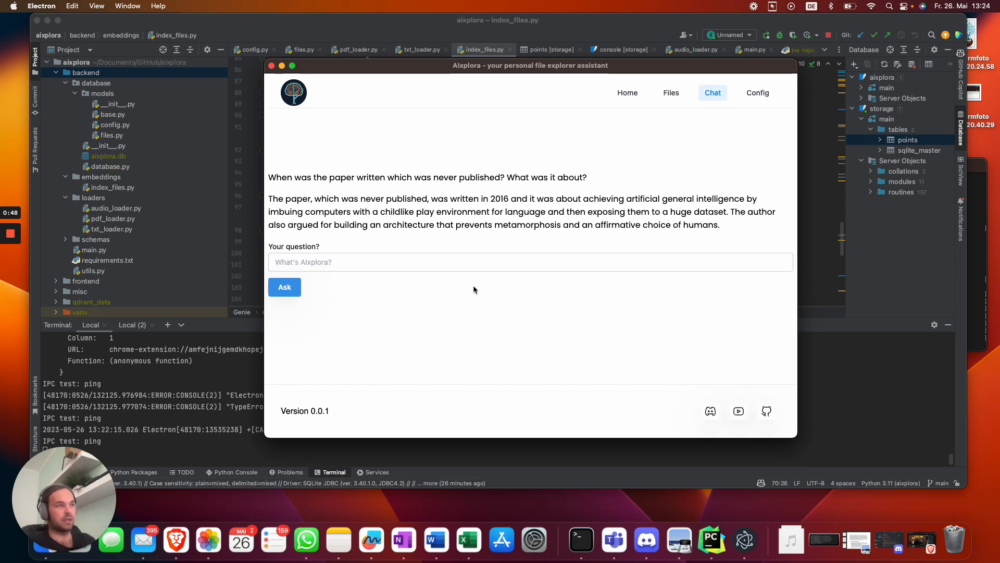
Ask what people are scared of with ChatGPT, then return to the Files page
click(466, 262)
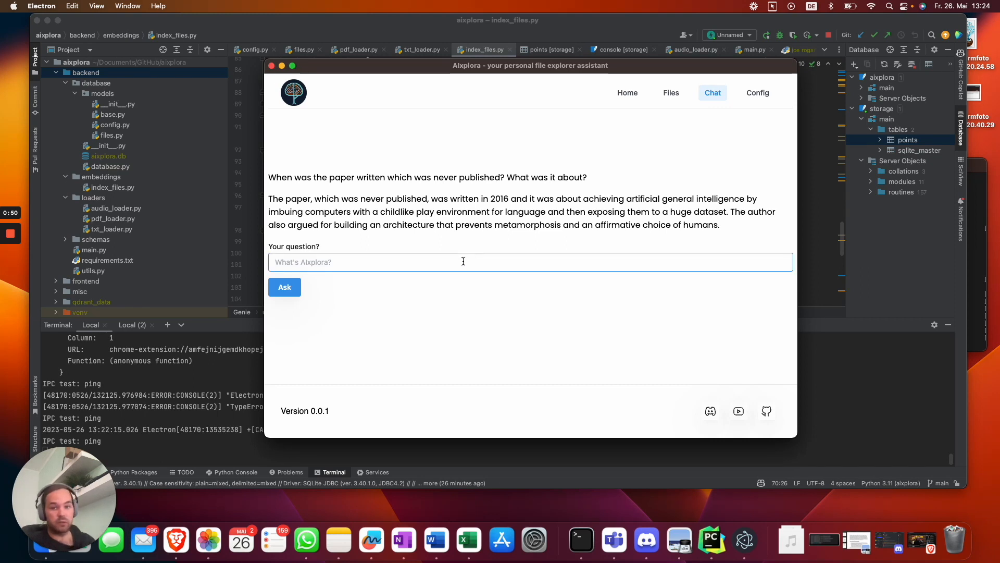
text(What)
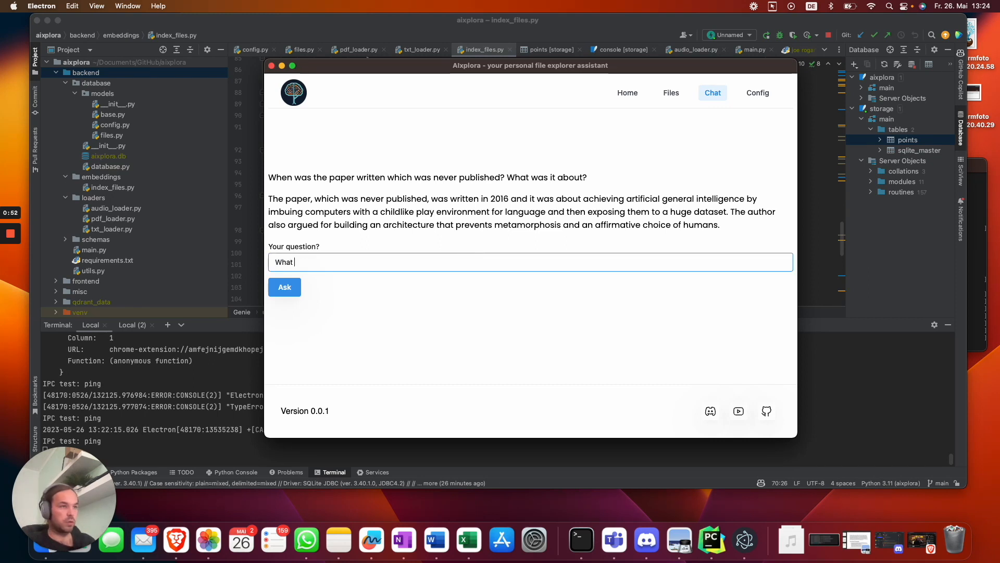
text(does peopple seems)
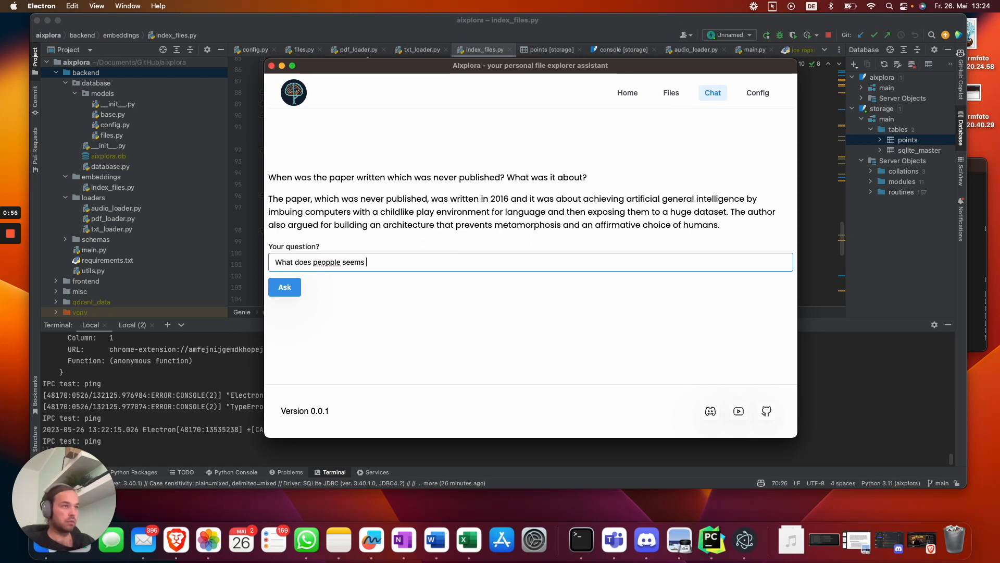
text(to scar)
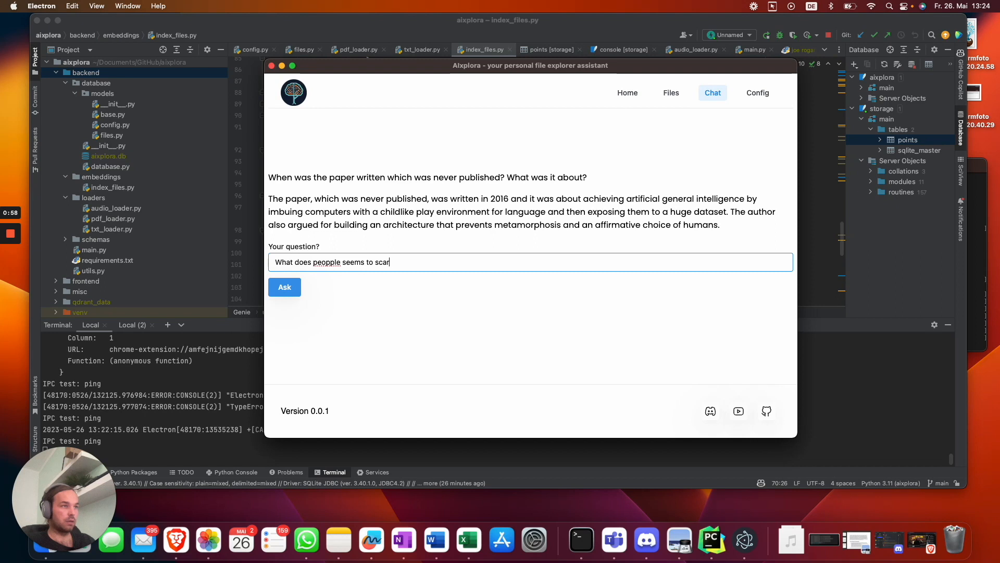
text(re with Cha)
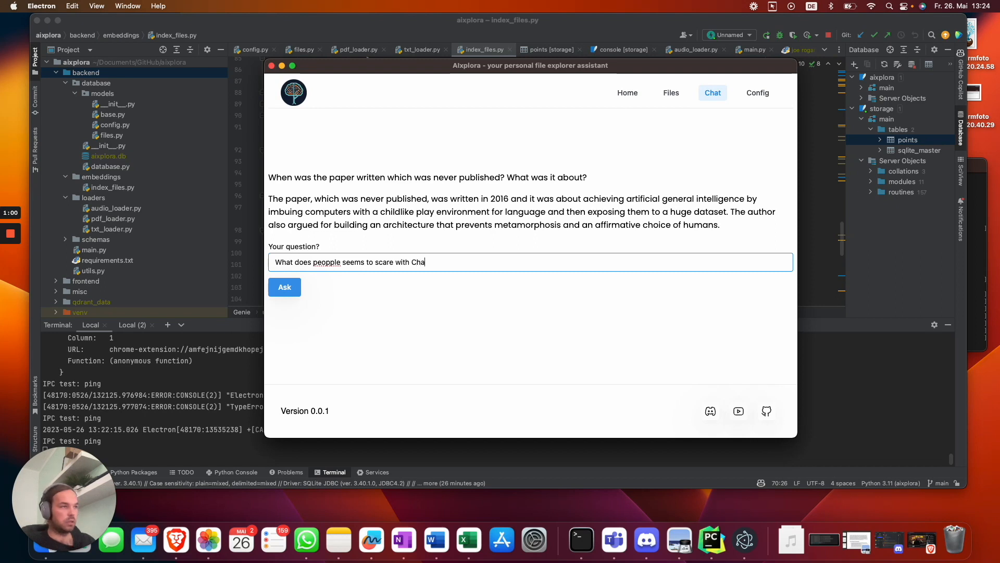
text(tGPT?)
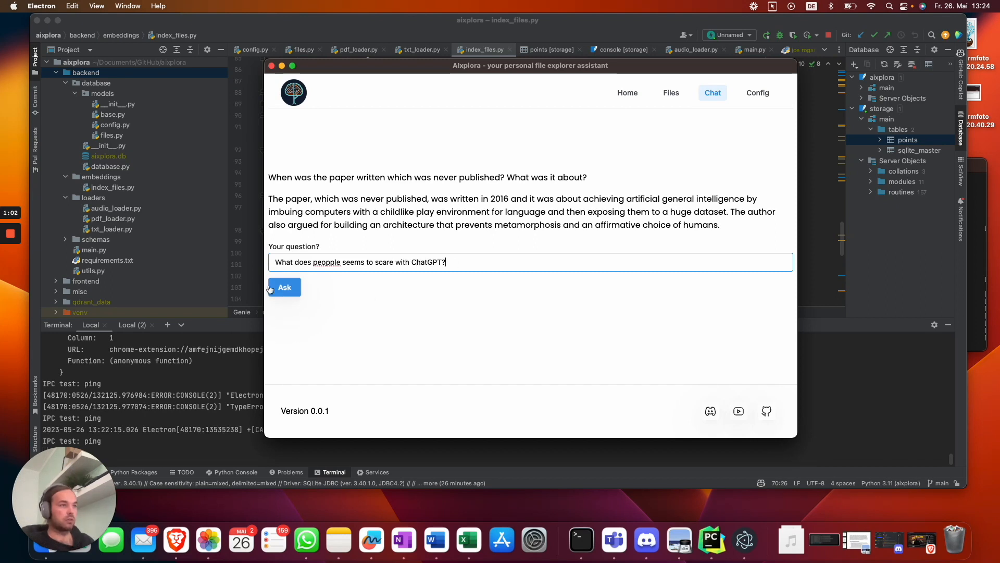
mouse_move(477, 356)
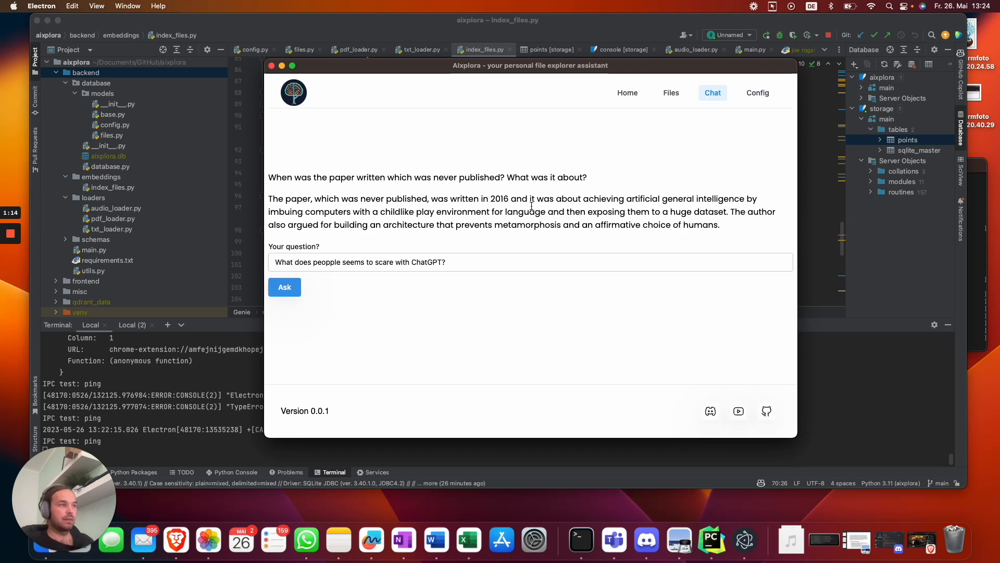
mouse_move(469, 239)
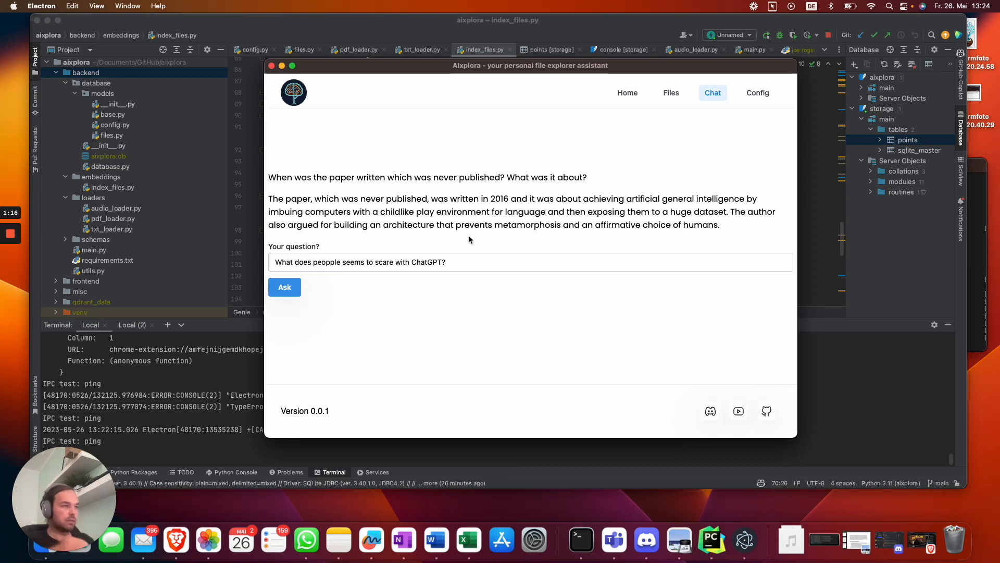
click(284, 287)
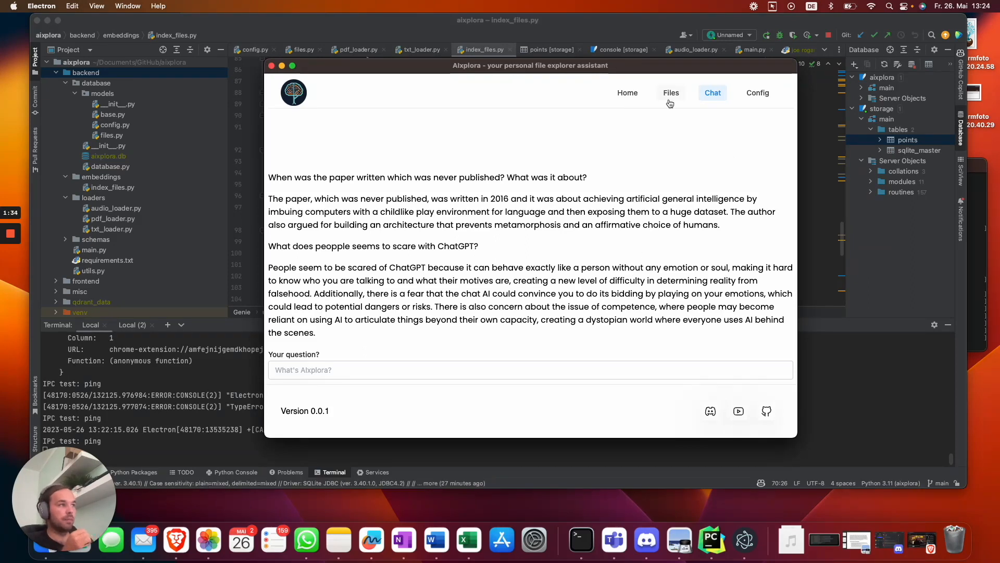
click(670, 93)
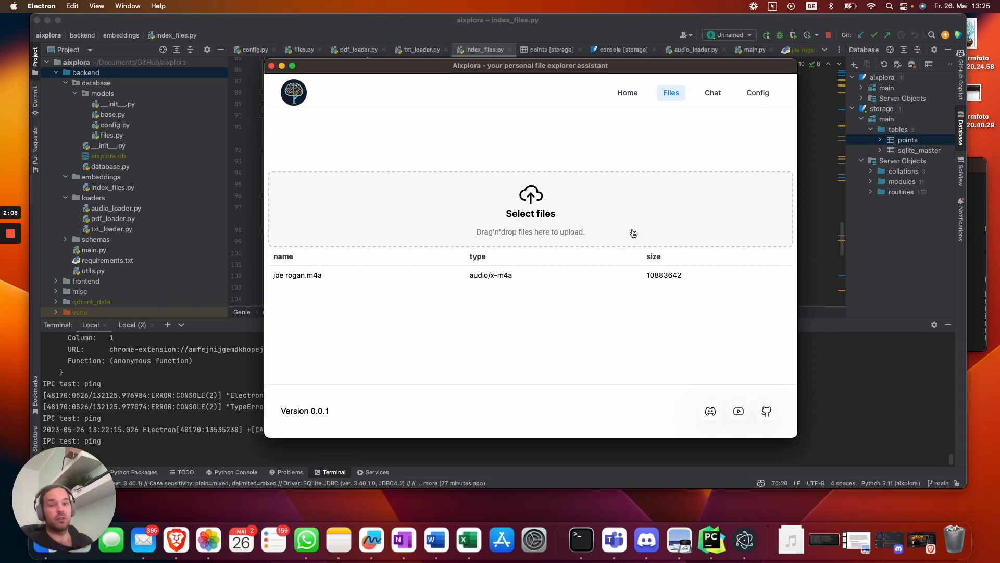
mouse_move(42, 224)
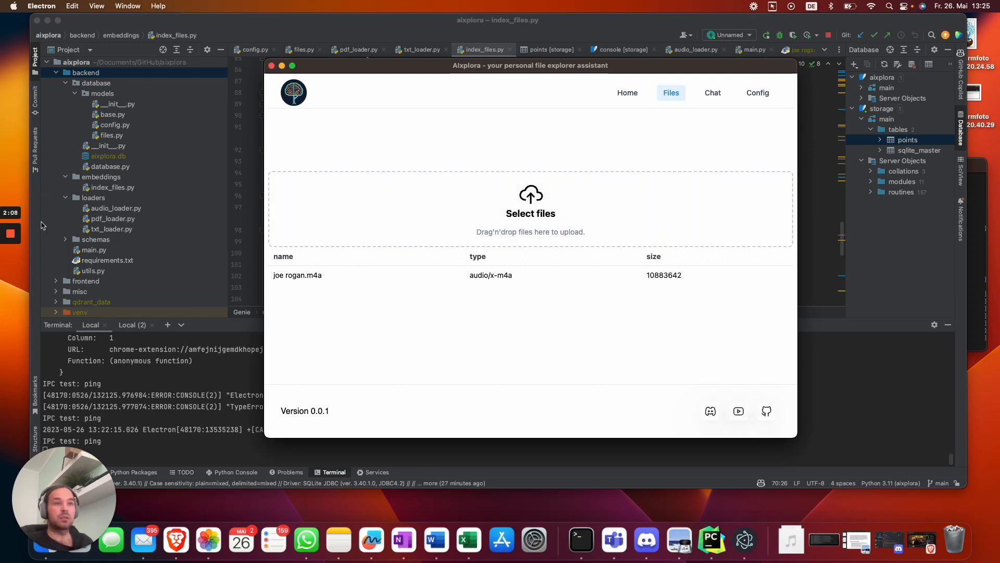